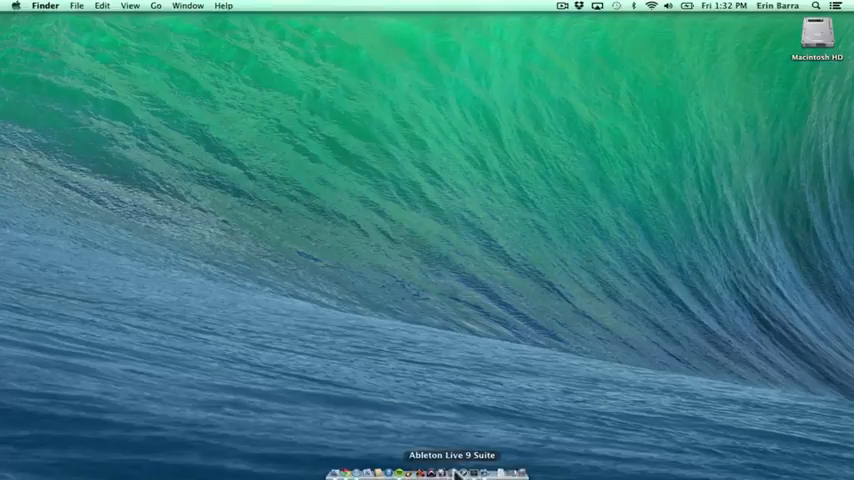
Launch Ableton Live 9 Suite so it opens with a new untitled set
left_click(452, 470)
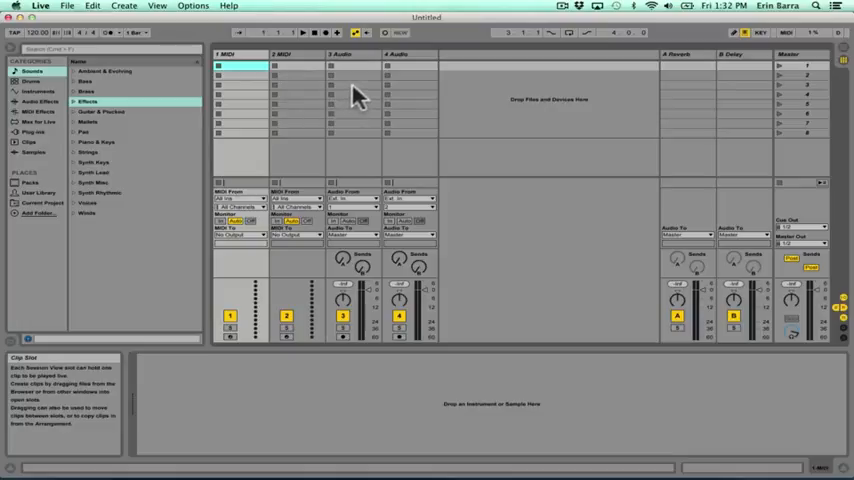
mouse_move(424, 92)
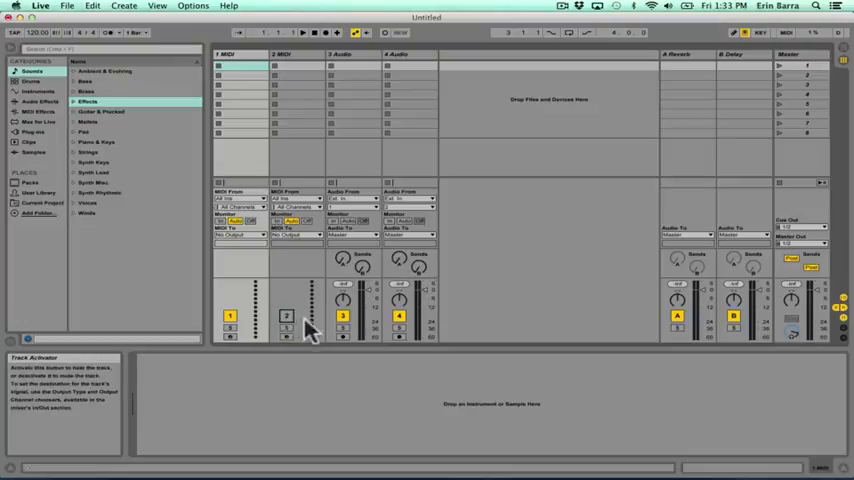
Deactivate the second MIDI track, then solo it from its mixer buttons
left_click(286, 330)
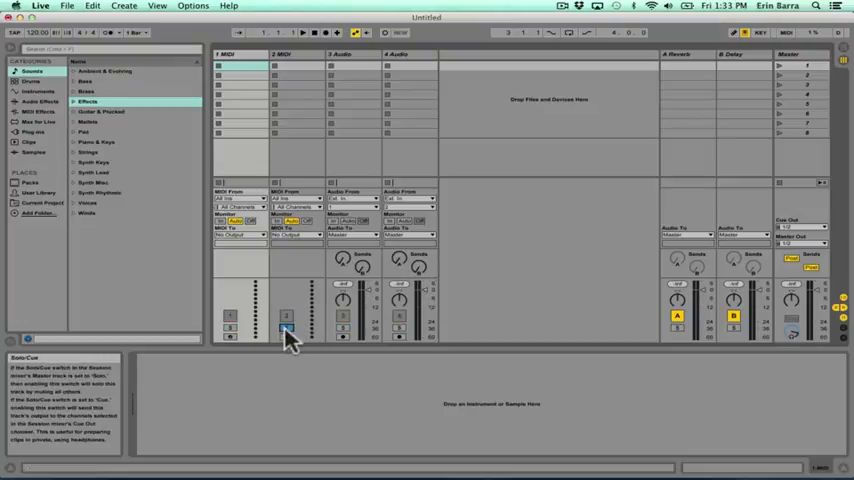
left_click(288, 330)
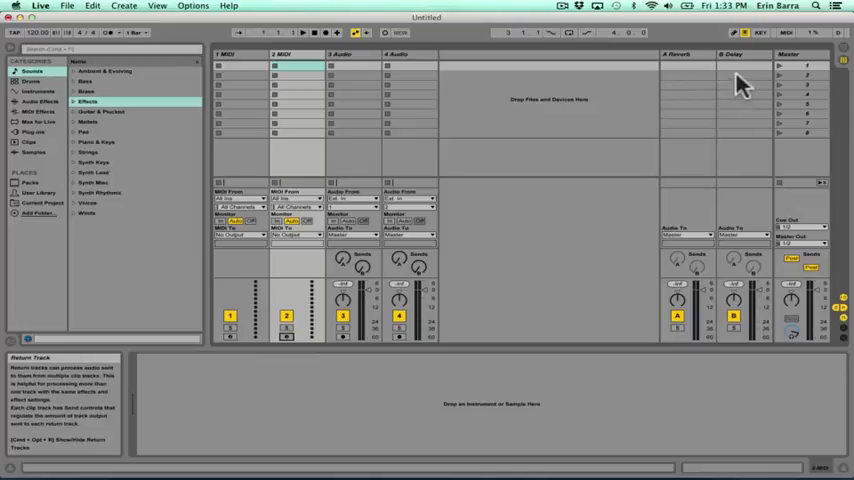
mouse_move(792, 64)
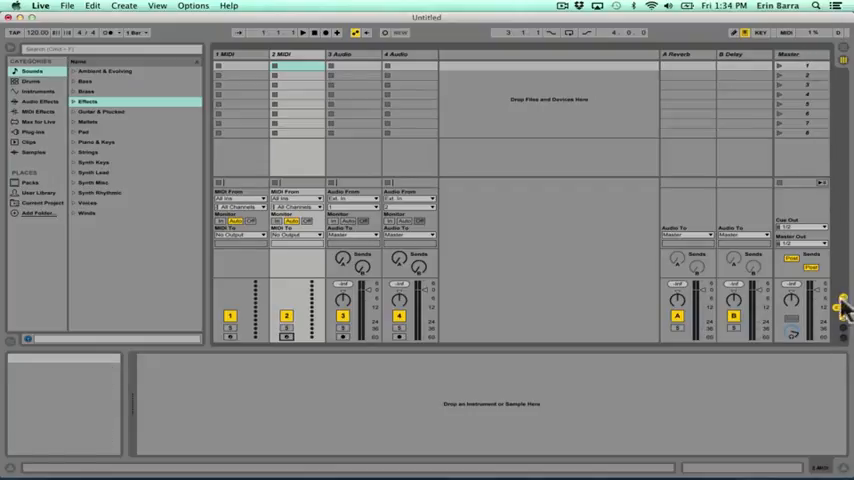
mouse_move(840, 344)
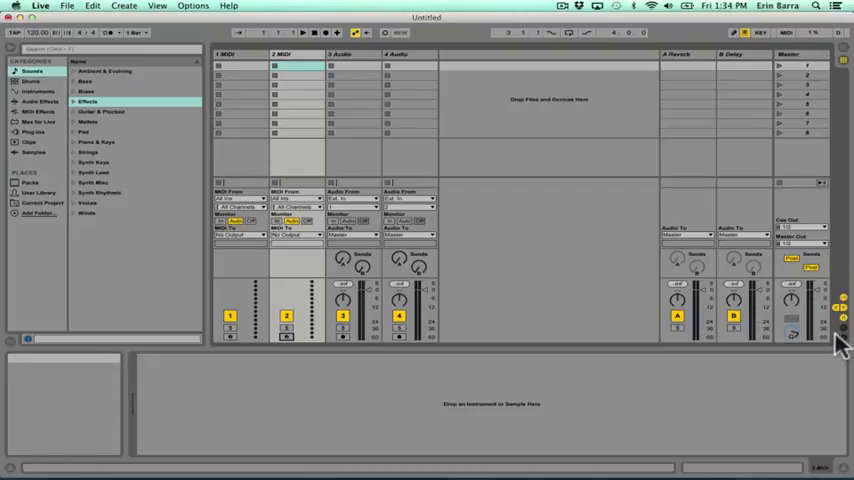
mouse_move(840, 312)
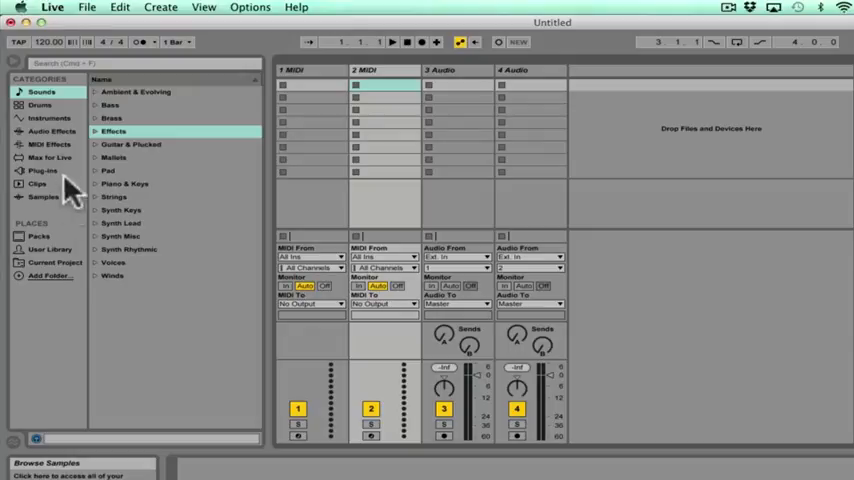
Browse the Audio Effects list and select the Corpus and Erosion effects
left_click(52, 132)
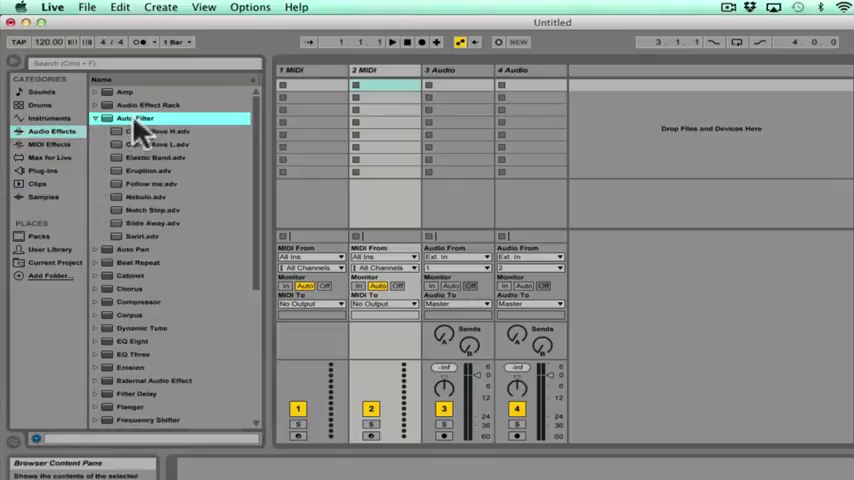
left_click(96, 118)
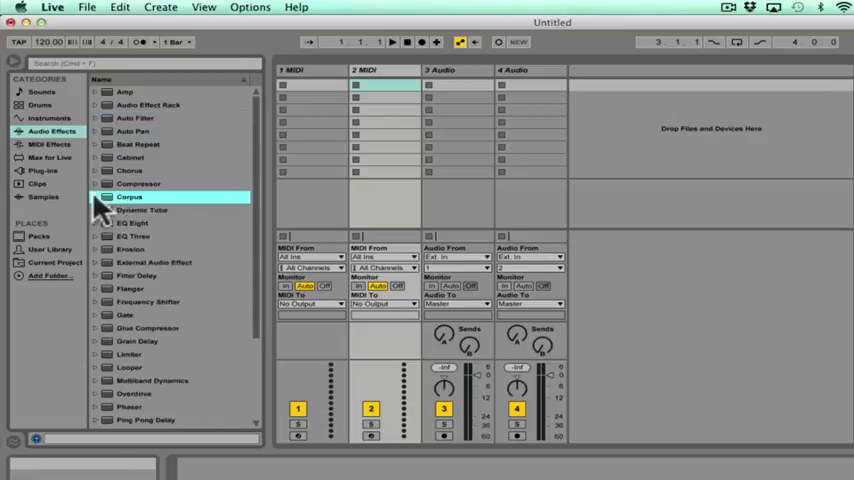
left_click(130, 250)
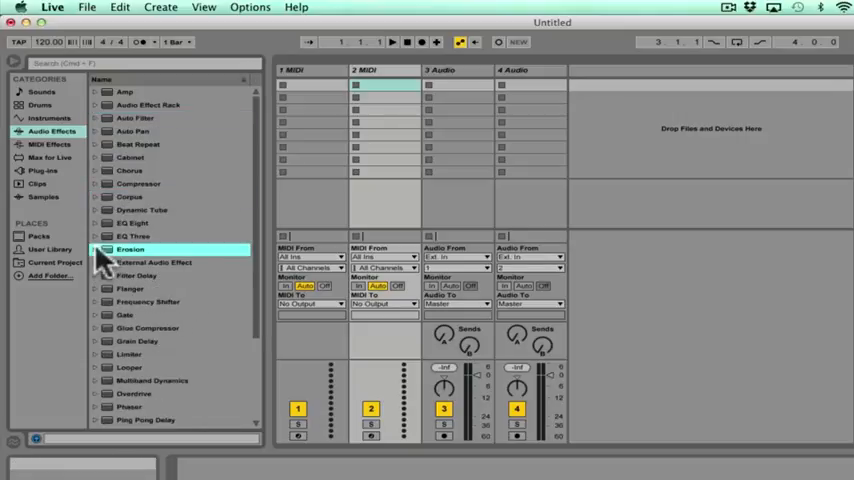
In Sounds > Pad, preview three different pad presets
left_click(42, 92)
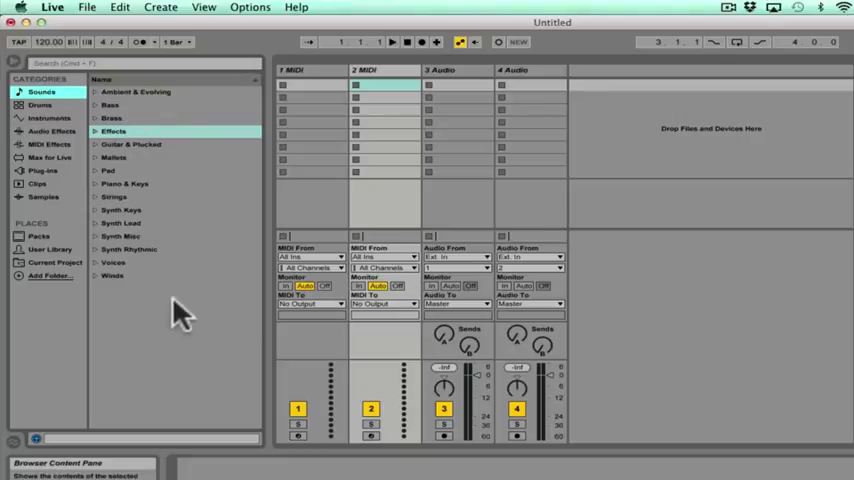
left_click(108, 170)
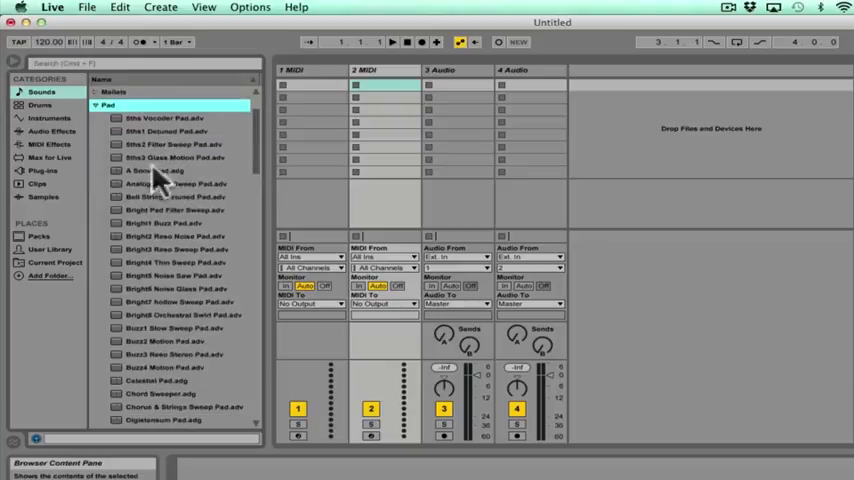
mouse_move(184, 290)
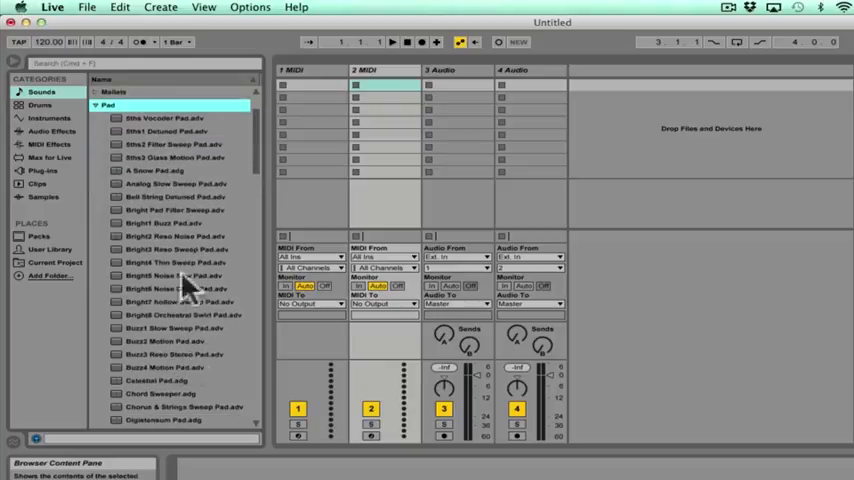
left_click(170, 156)
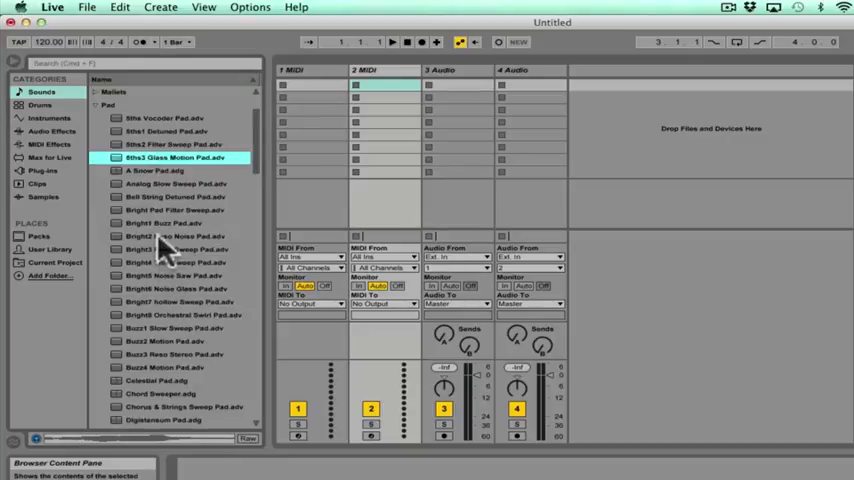
left_click(176, 236)
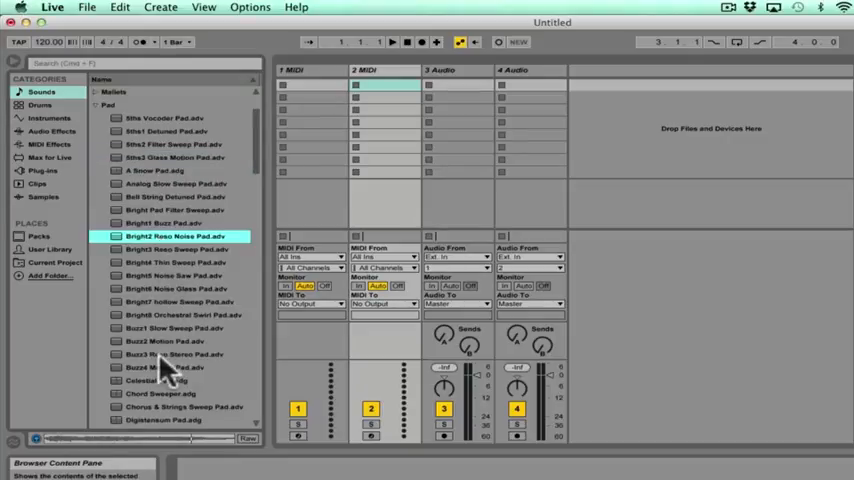
scroll("down", 3)
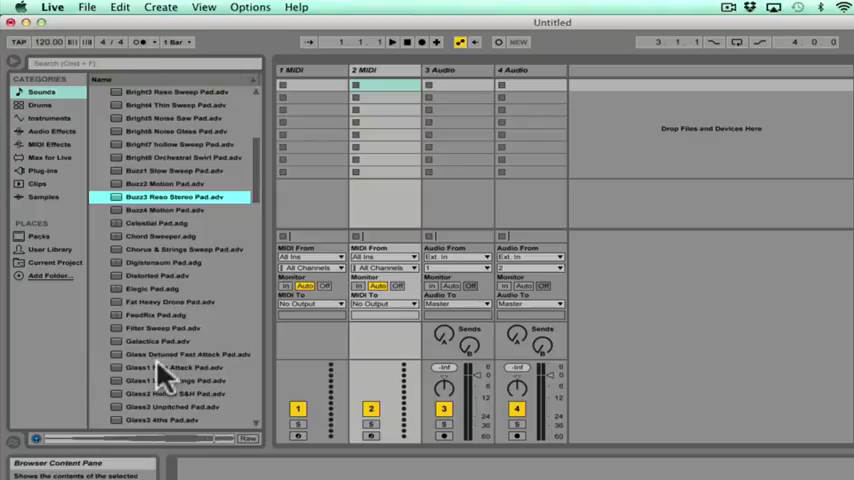
left_click(170, 368)
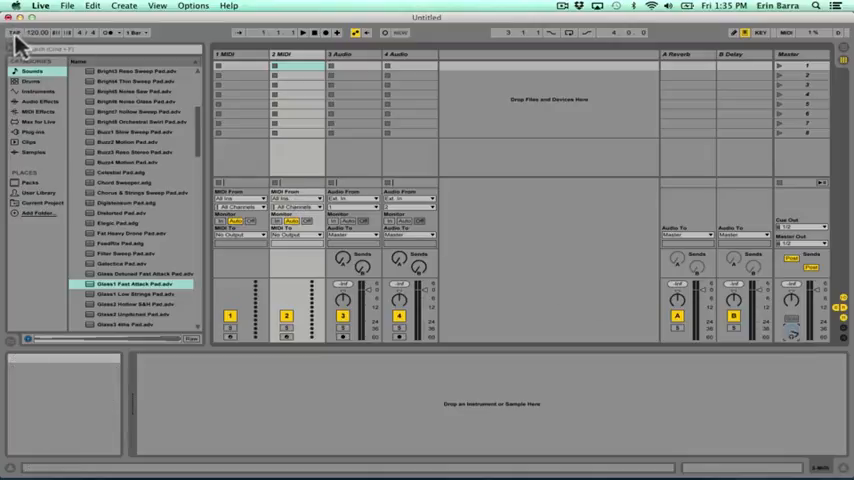
mouse_move(14, 32)
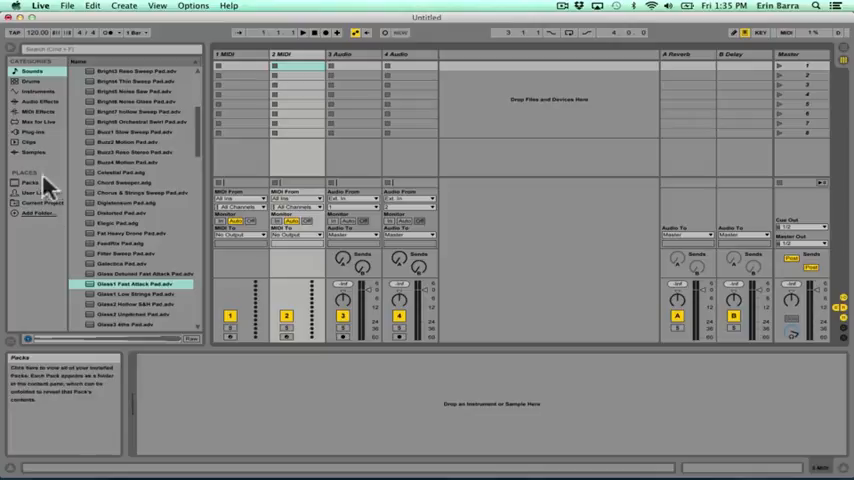
left_click(32, 72)
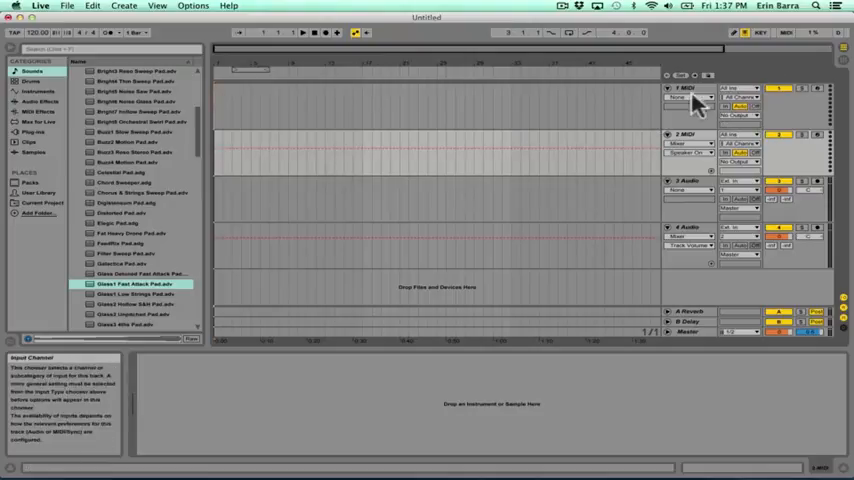
Explore the Arrangement View's track headers, beat-time ruler and overview on the empty set
left_click(696, 96)
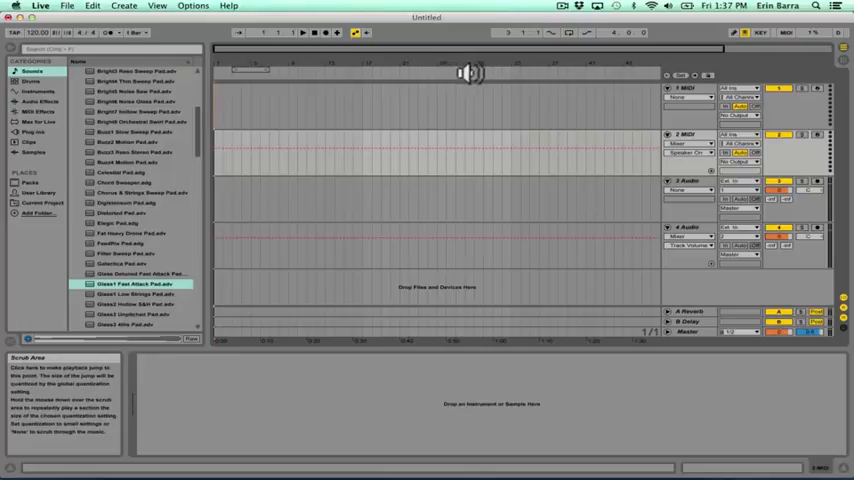
left_click(302, 32)
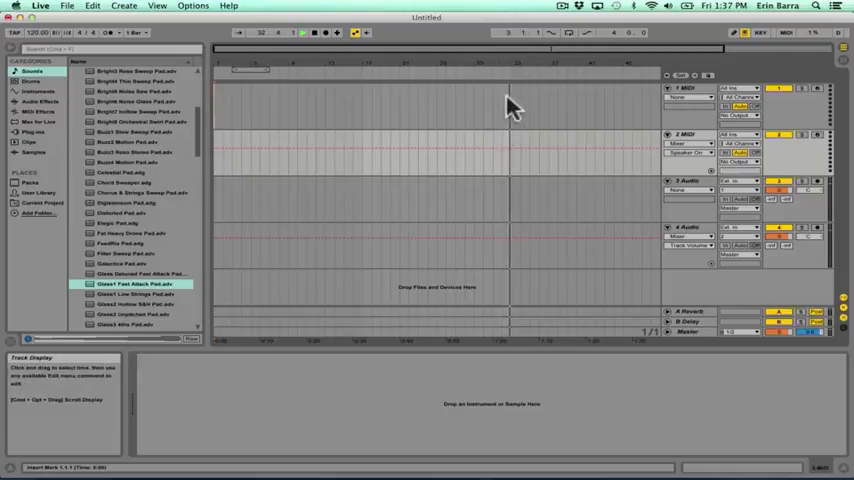
mouse_move(540, 112)
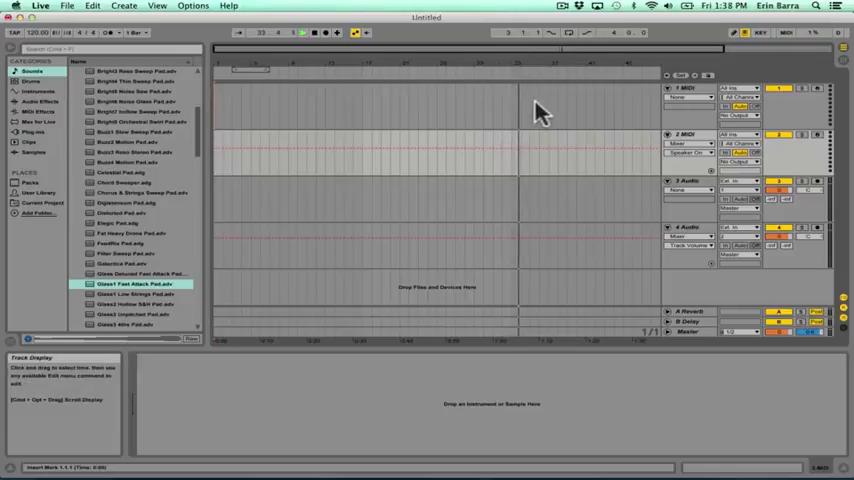
left_click(500, 58)
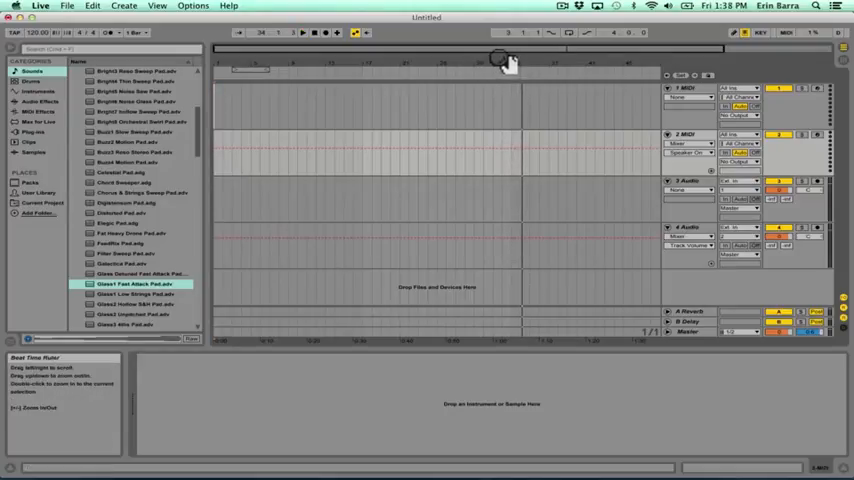